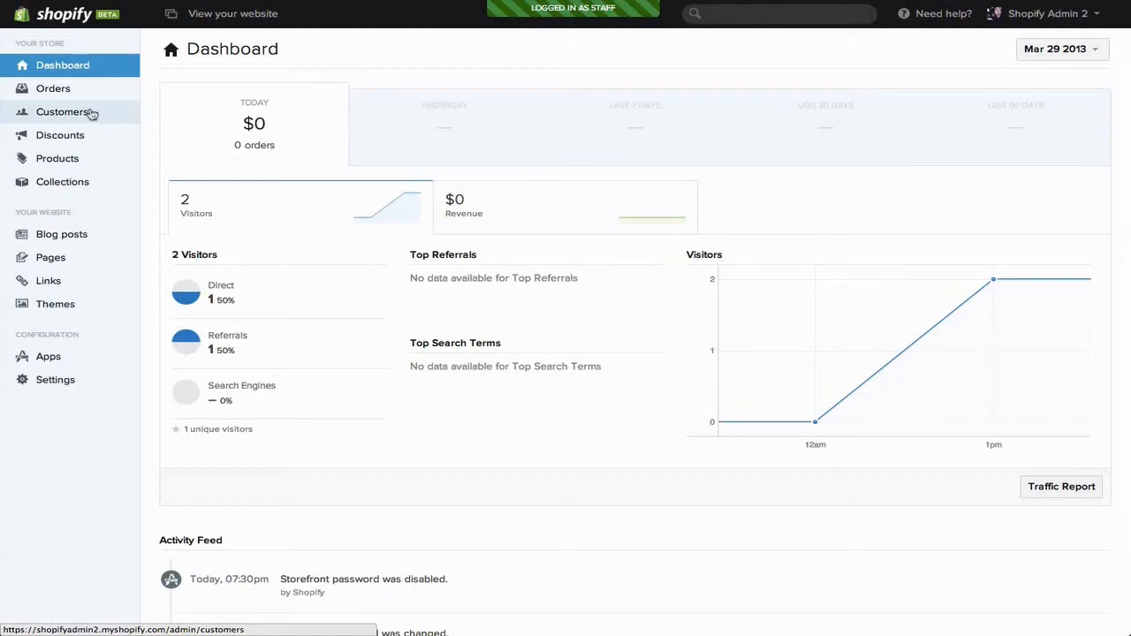
# - Go to the Customers section from the admin sidebar
pyautogui.click(62, 111)
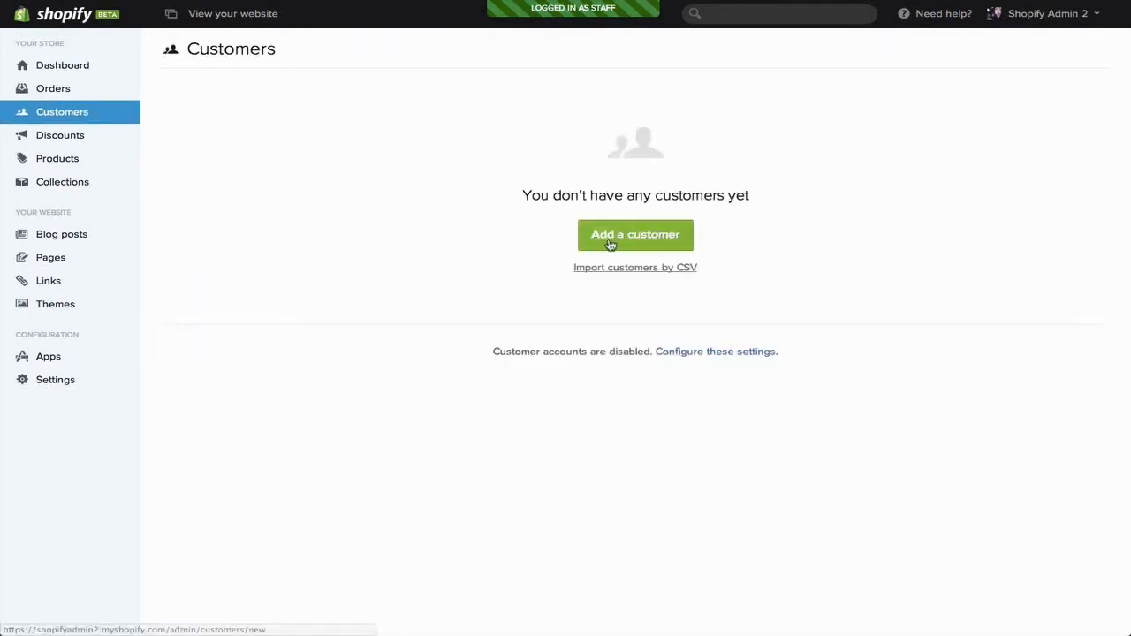
# - Start a new customer and review the blank overview, address, notes and tags sections
pyautogui.click(635, 233)
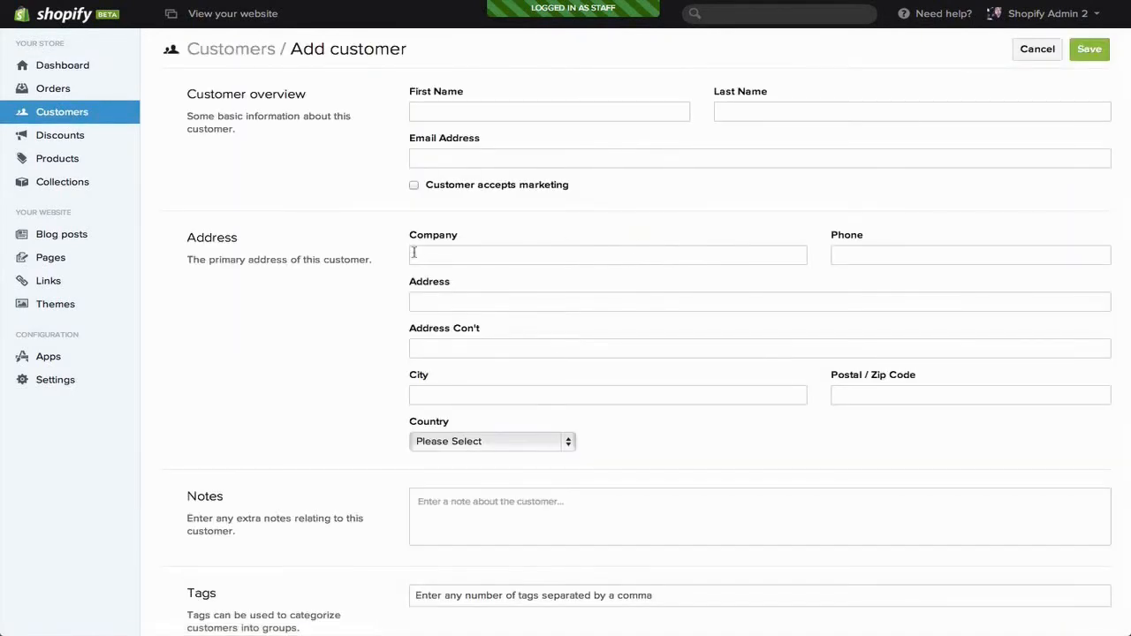
pyautogui.moveTo(509, 466)
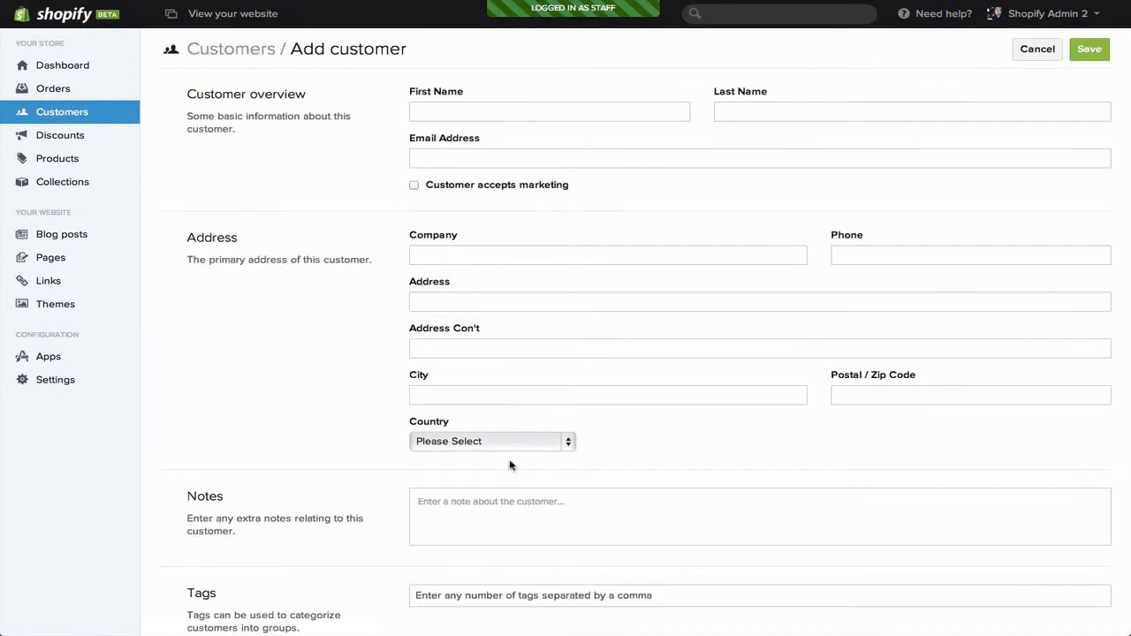
pyautogui.scroll(-3)
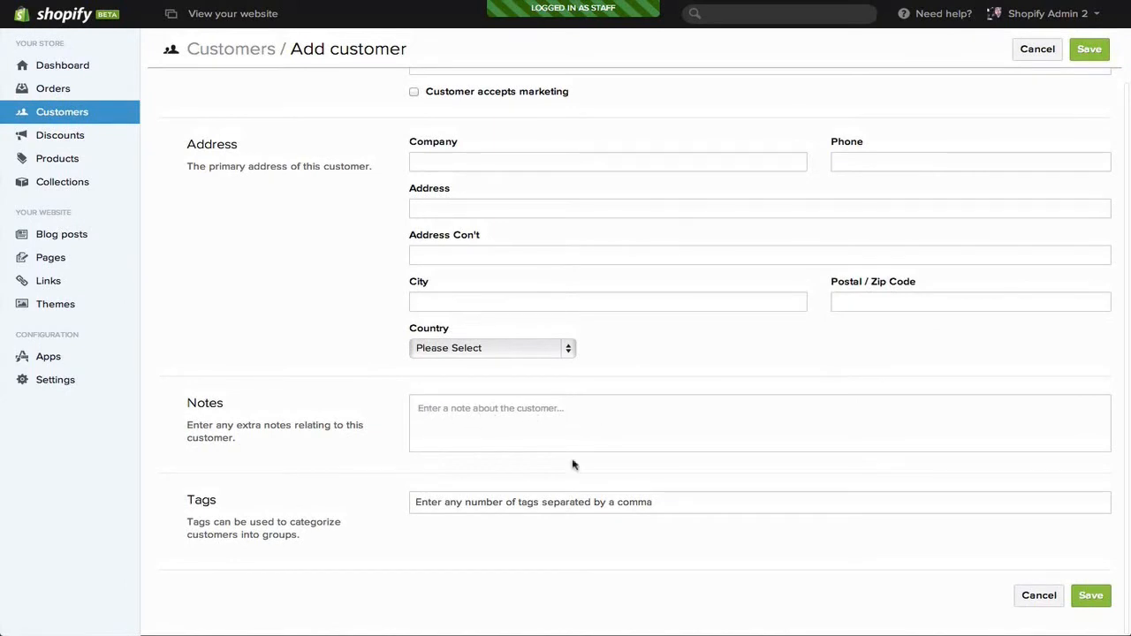
pyautogui.moveTo(597, 523)
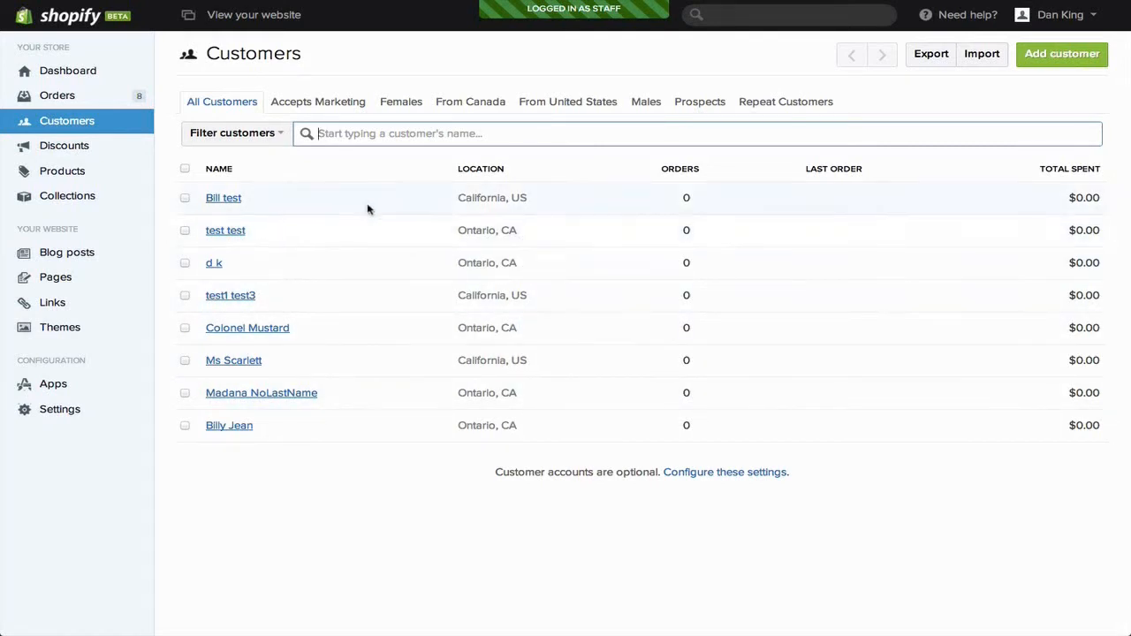
pyautogui.moveTo(394, 244)
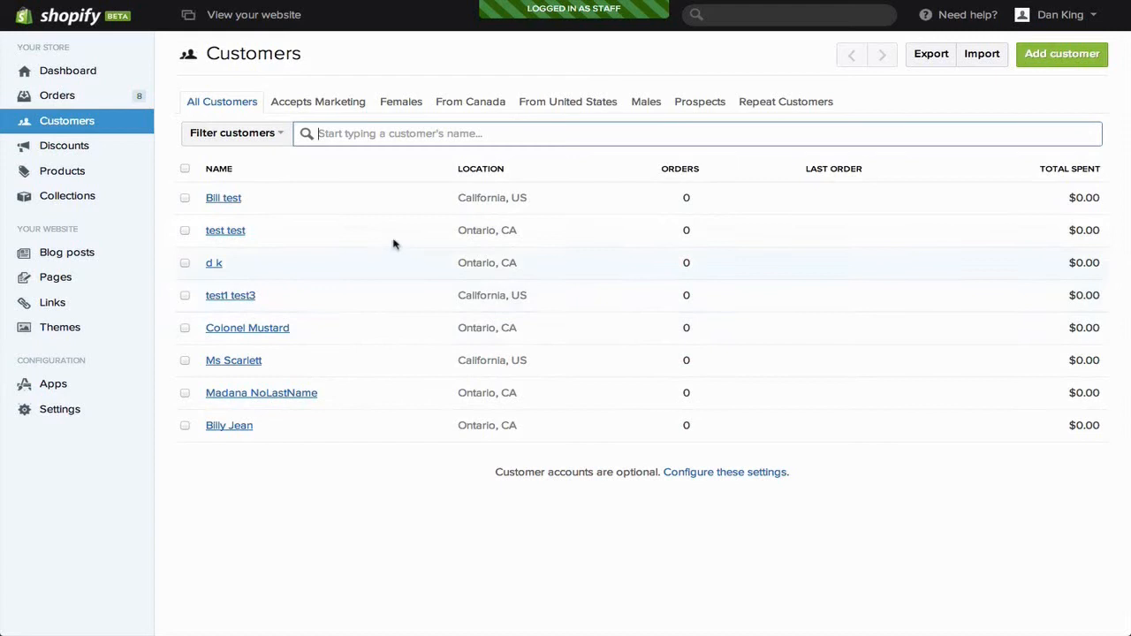
pyautogui.moveTo(445, 209)
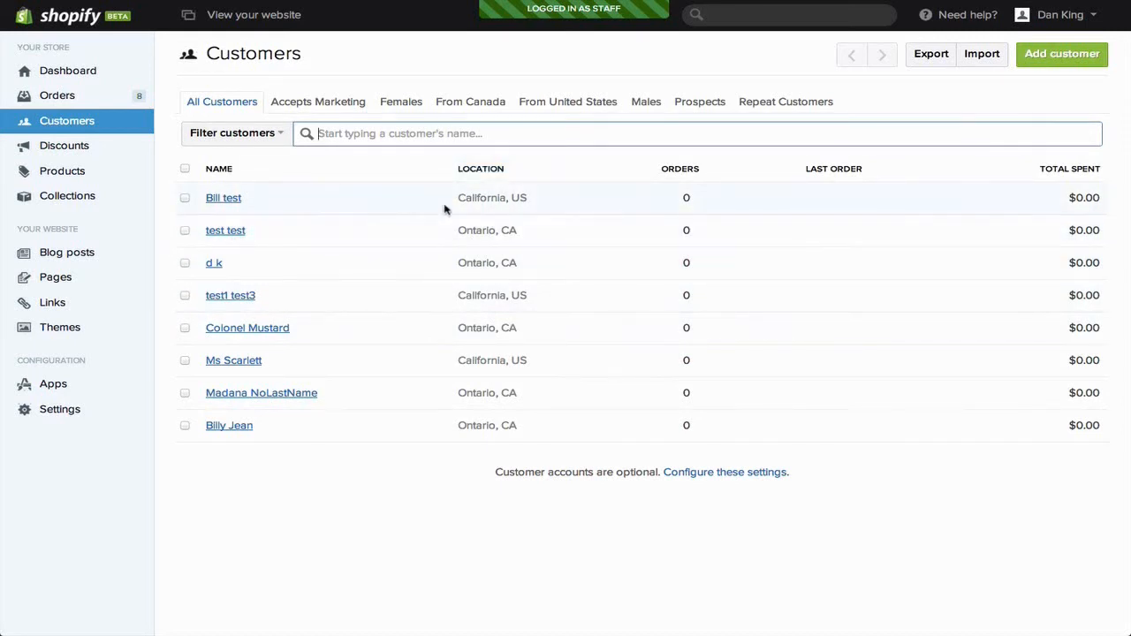
pyautogui.moveTo(523, 239)
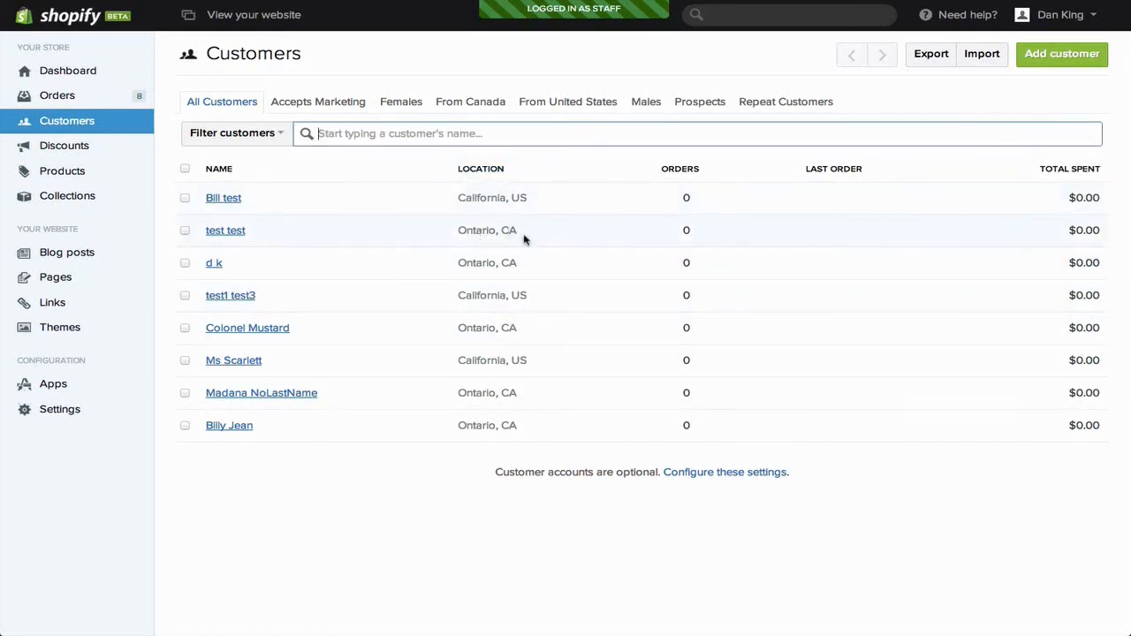
pyautogui.moveTo(497, 246)
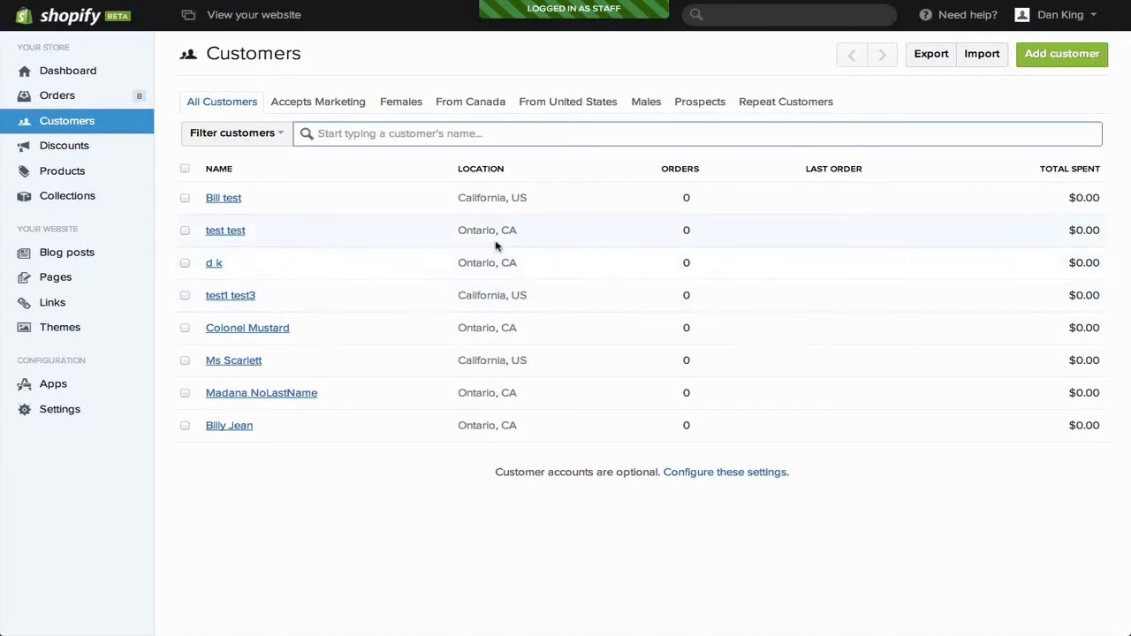
pyautogui.moveTo(345, 114)
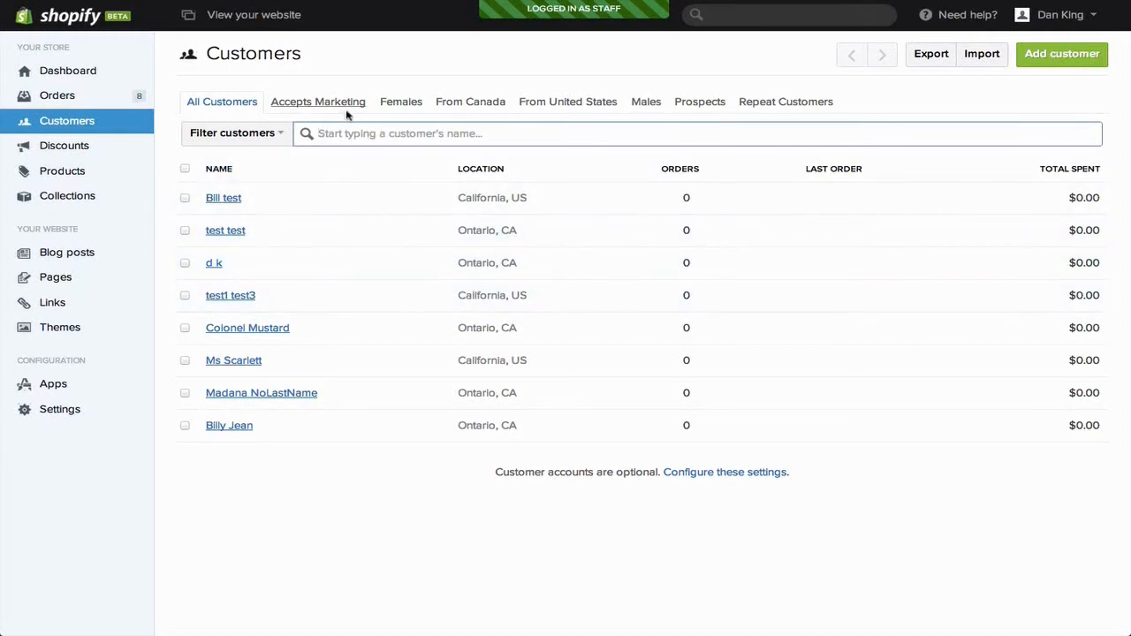
pyautogui.moveTo(343, 110)
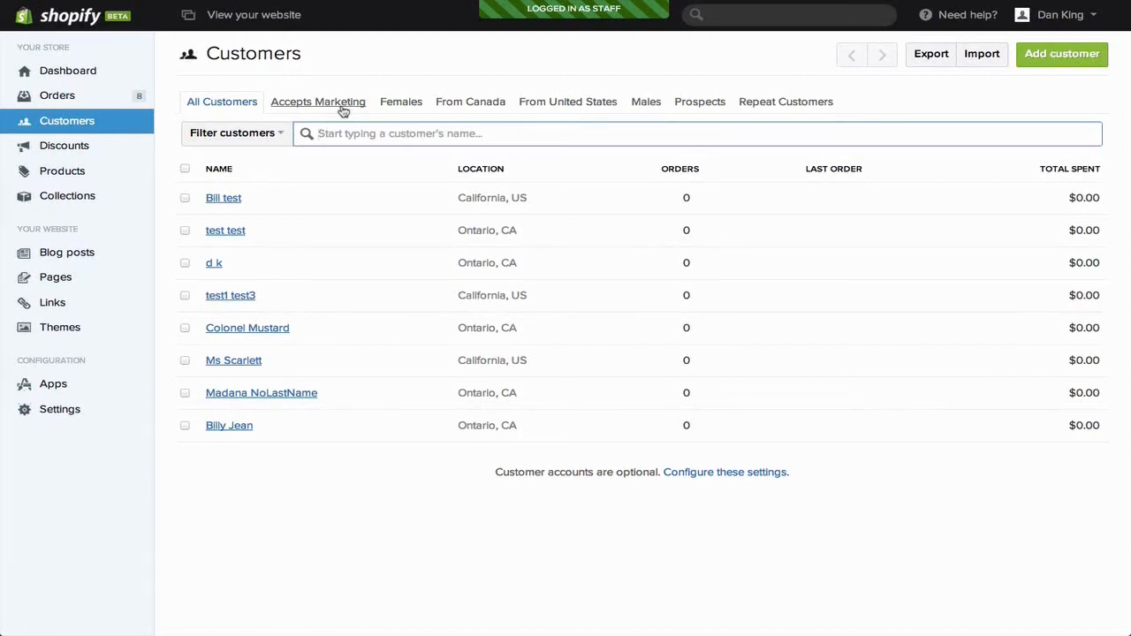
pyautogui.moveTo(400, 101)
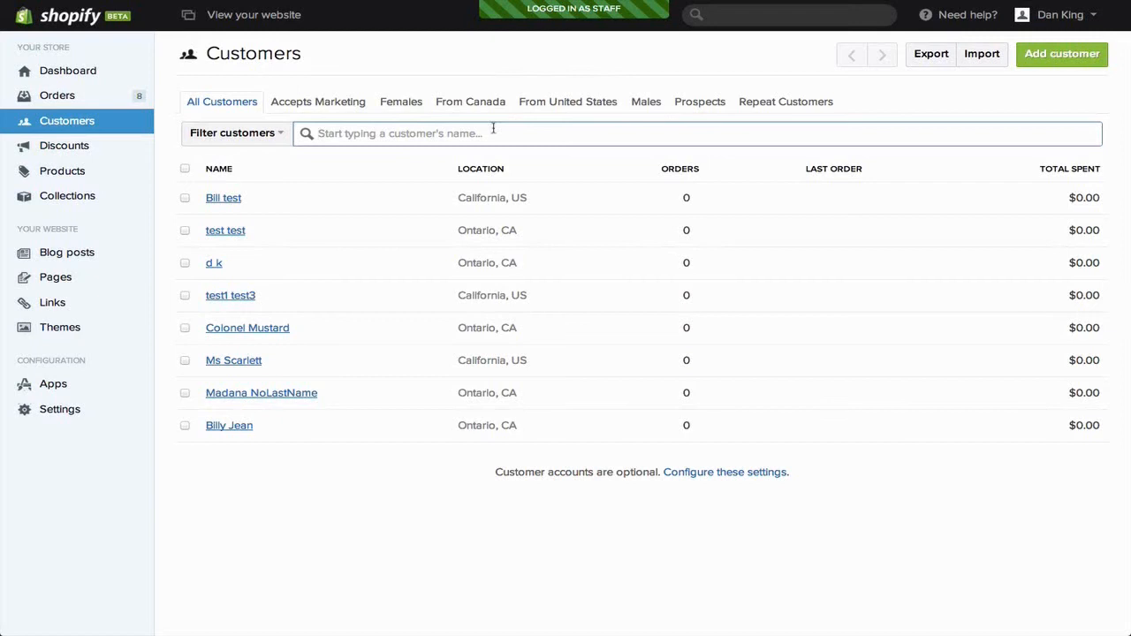
pyautogui.moveTo(585, 127)
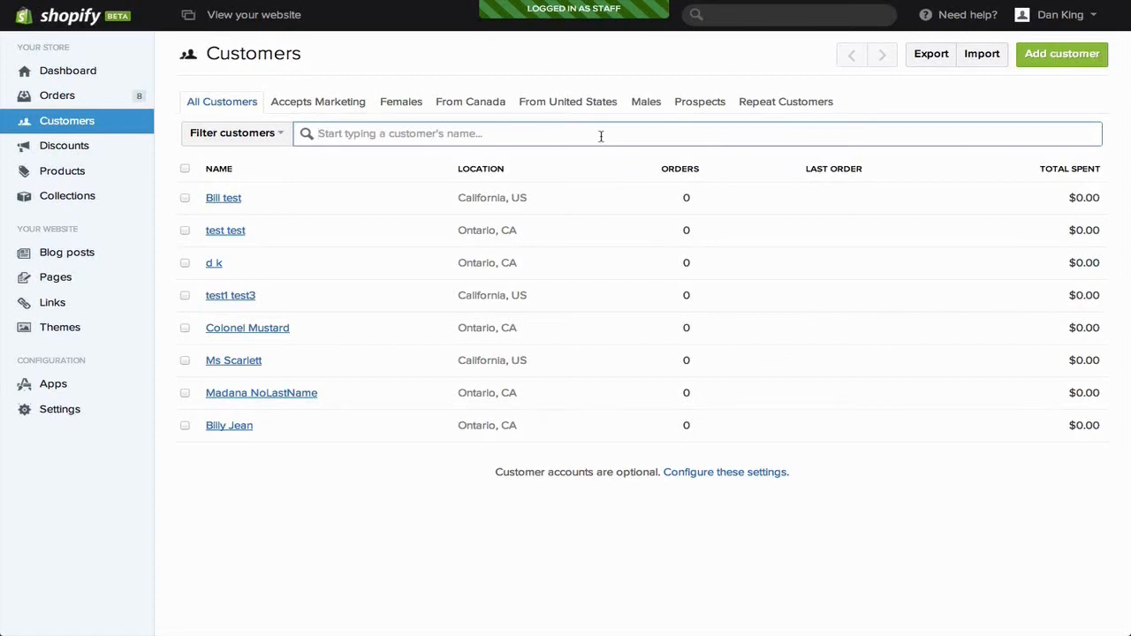
pyautogui.moveTo(633, 135)
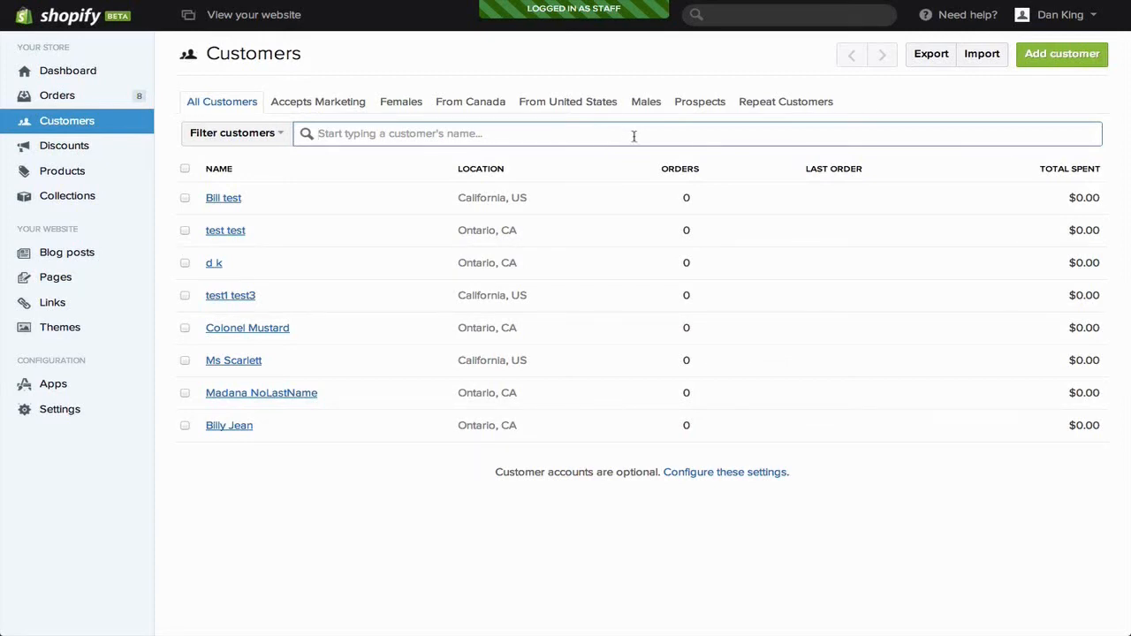
# - Filter the customer list to the Males group, leaving Colonel Mustard and Billy Jean
pyautogui.click(645, 101)
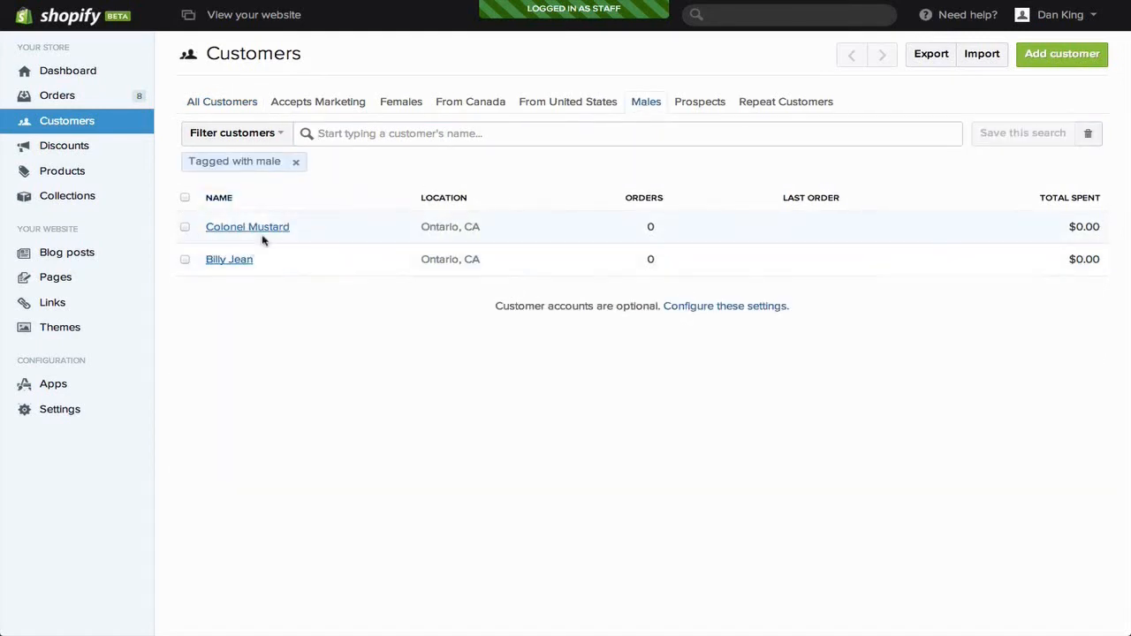
pyautogui.moveTo(279, 287)
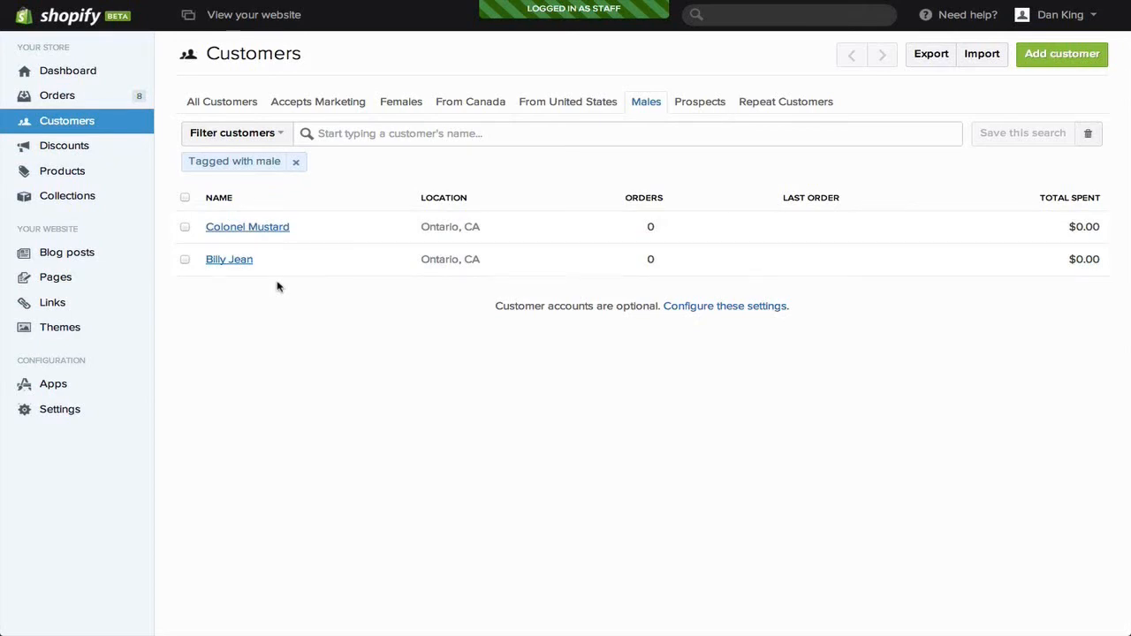
pyautogui.moveTo(1022, 117)
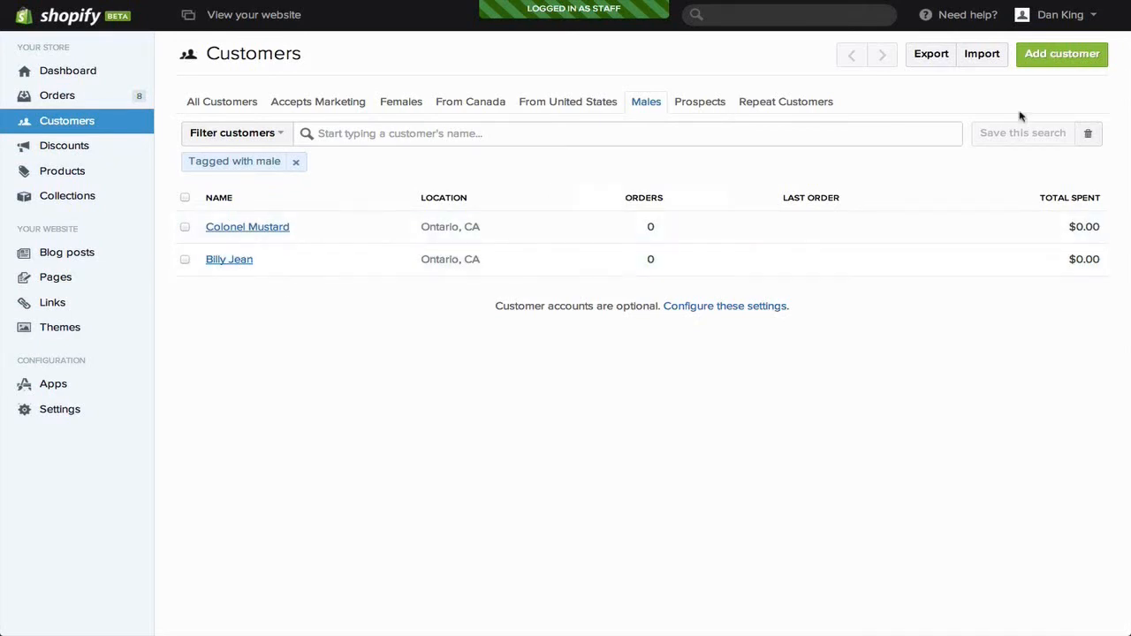
pyautogui.moveTo(941, 69)
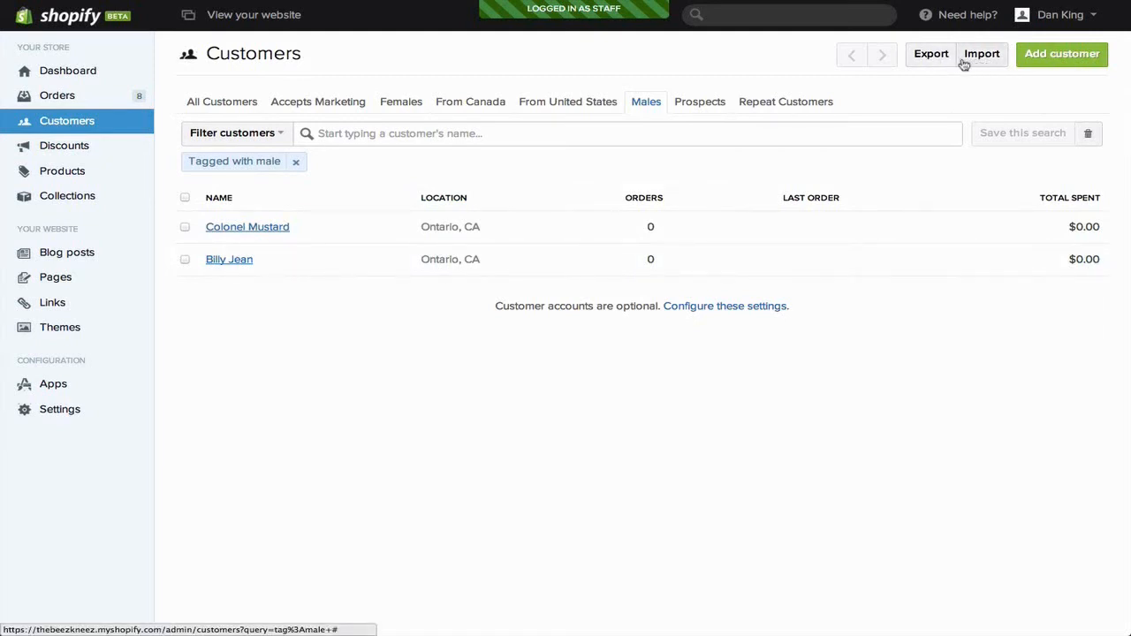
pyautogui.moveTo(965, 85)
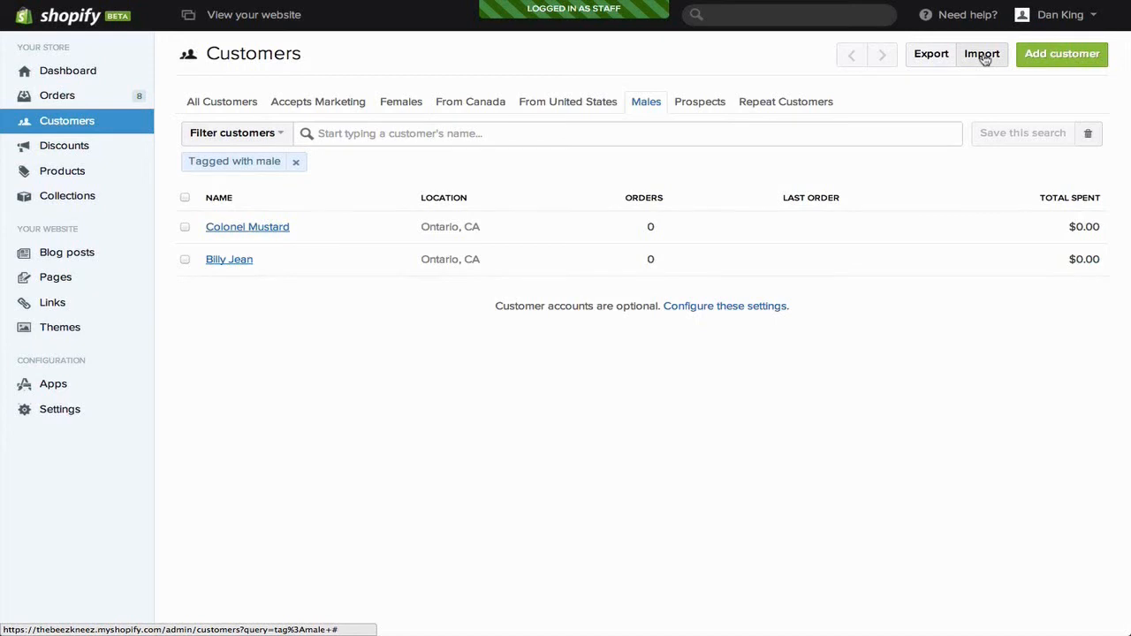
pyautogui.click(981, 53)
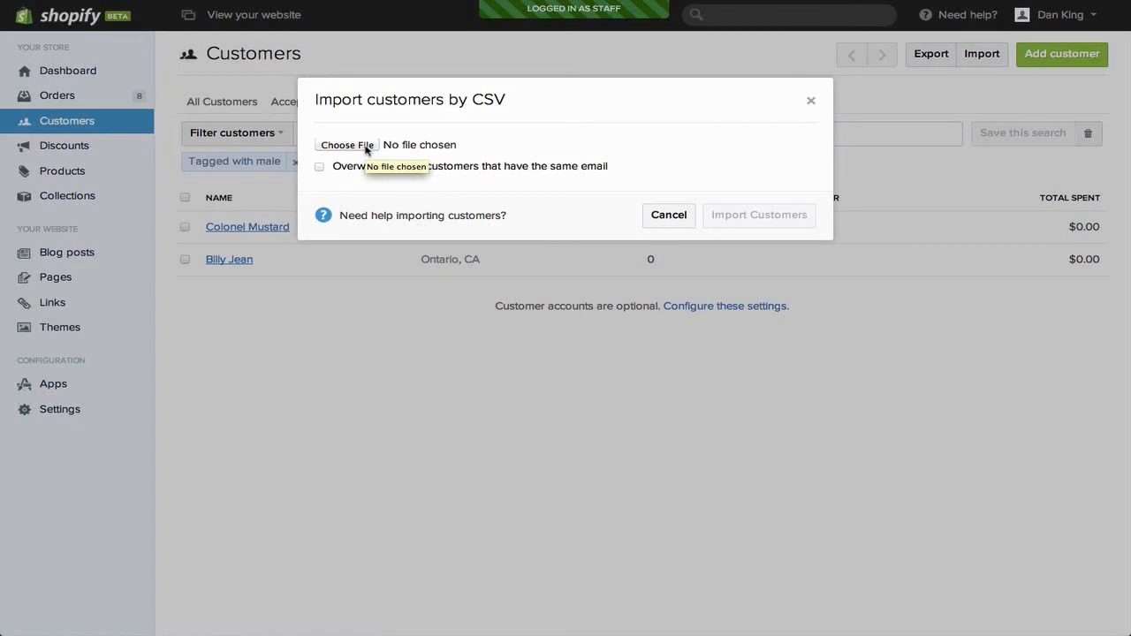
pyautogui.moveTo(443, 145)
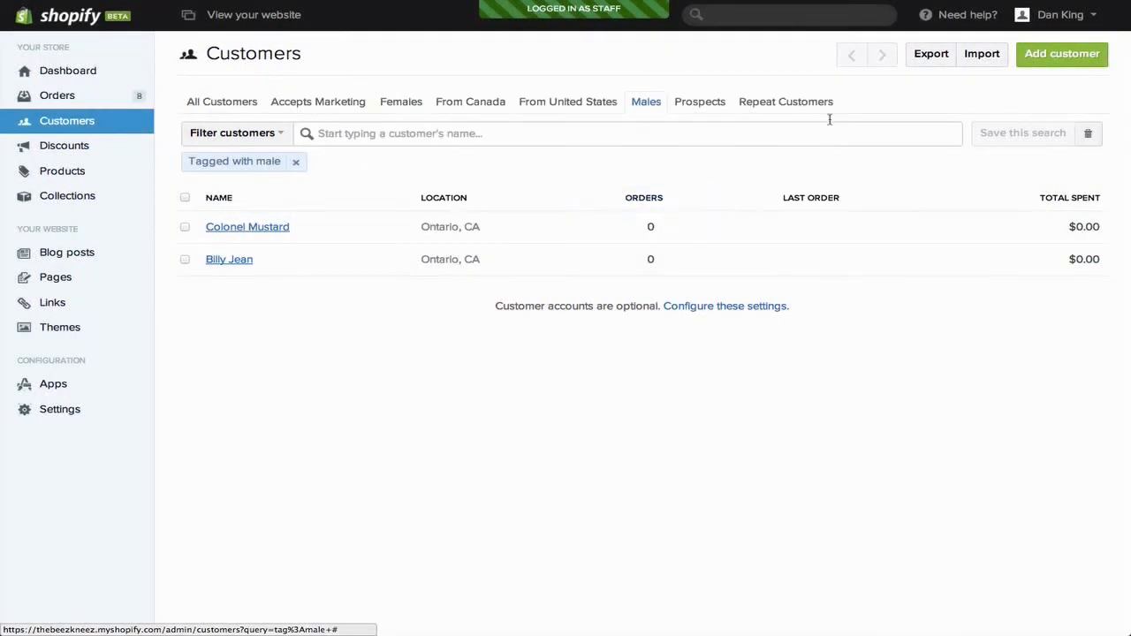
pyautogui.click(930, 53)
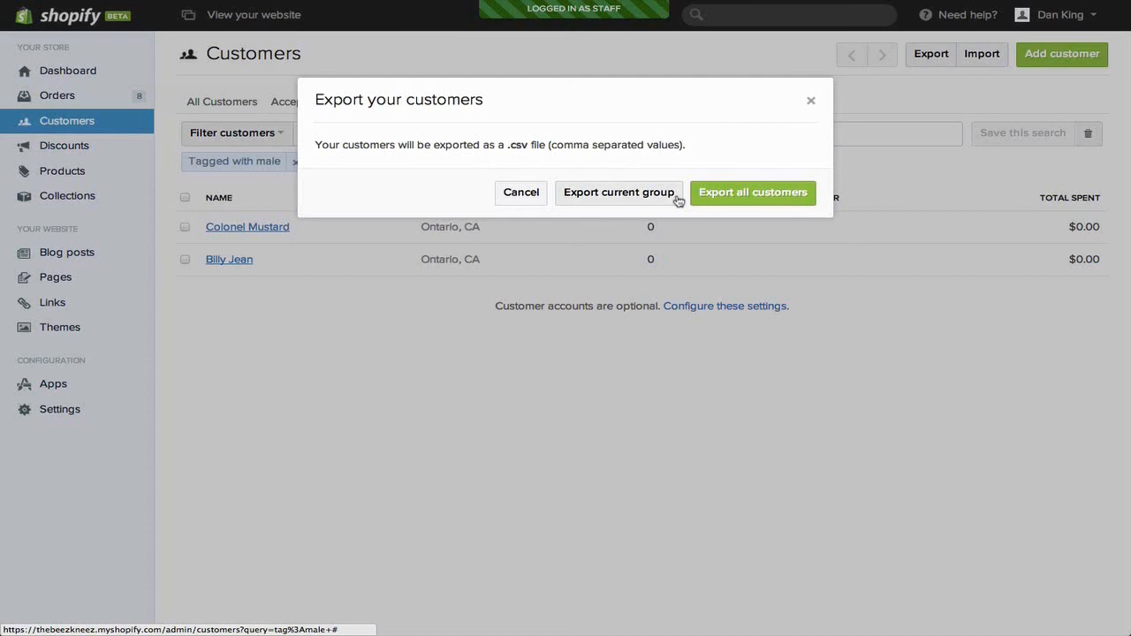
pyautogui.moveTo(755, 145)
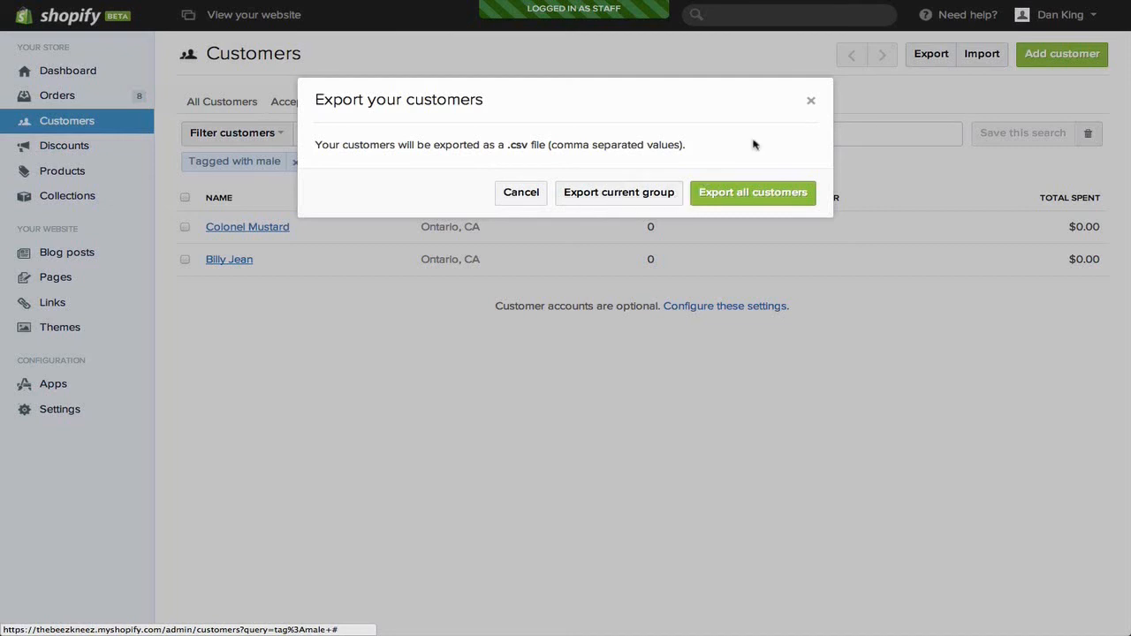
pyautogui.click(520, 191)
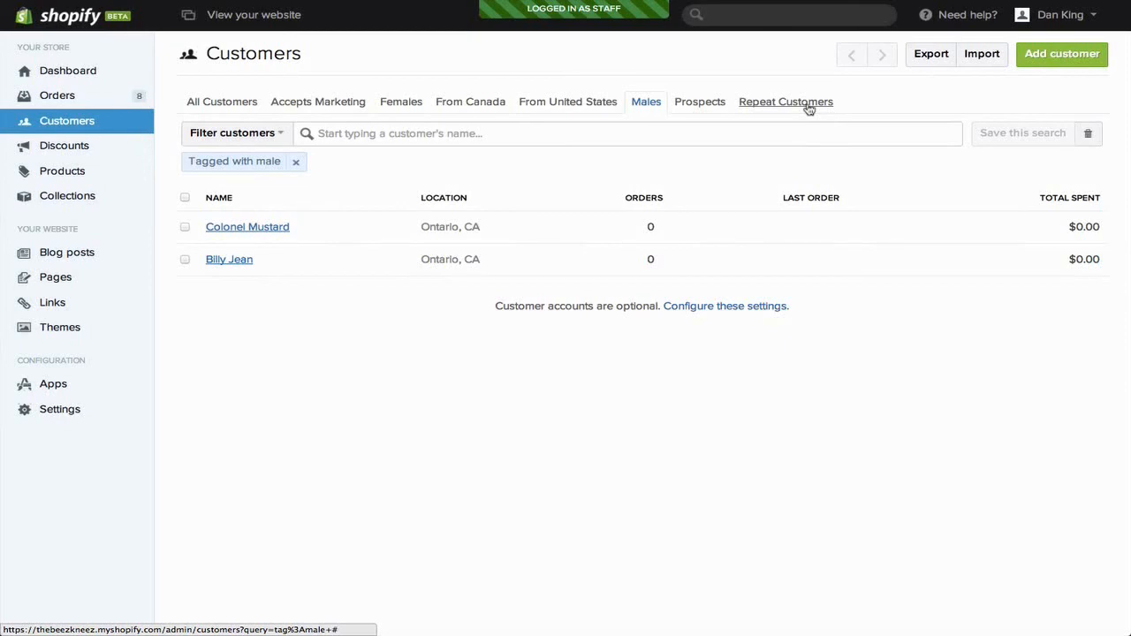
pyautogui.moveTo(314, 123)
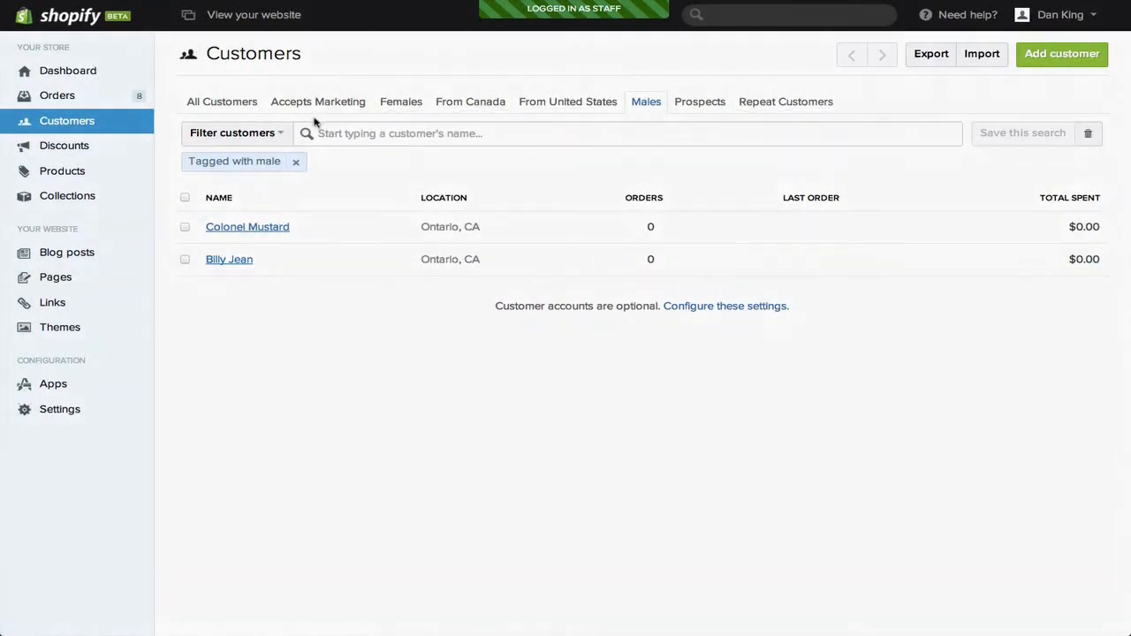